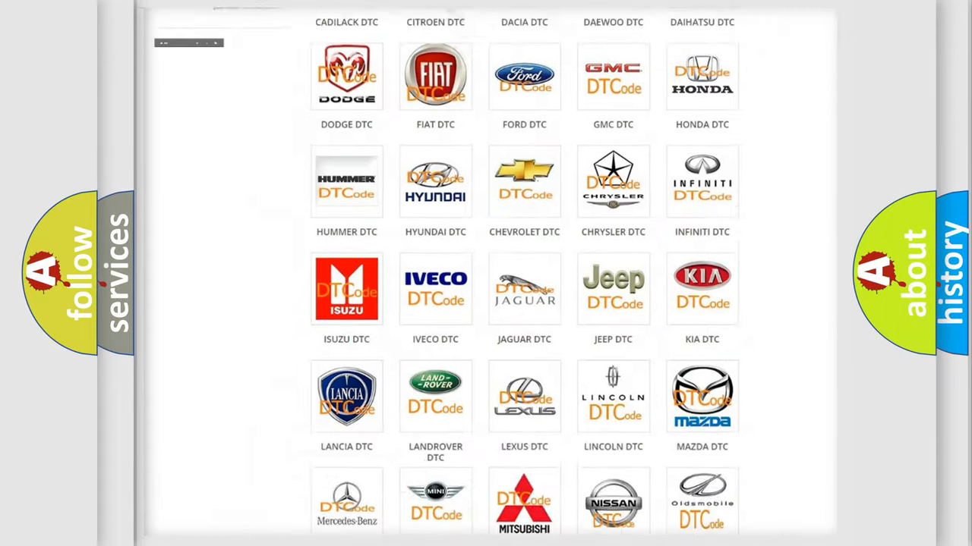
# Open the FIAT DTC page from its logo tile and scroll through the code subcategories
pyautogui.scroll(3)
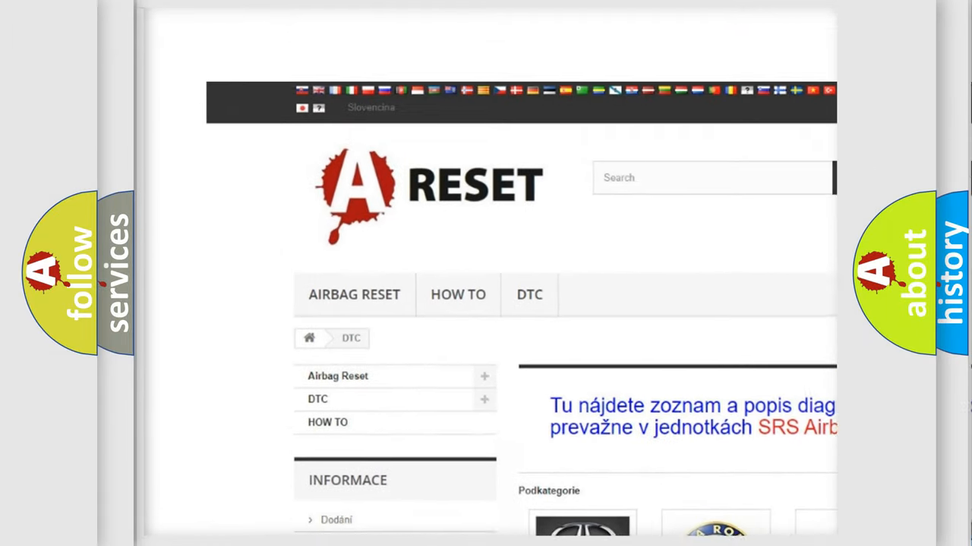
pyautogui.scroll(3)
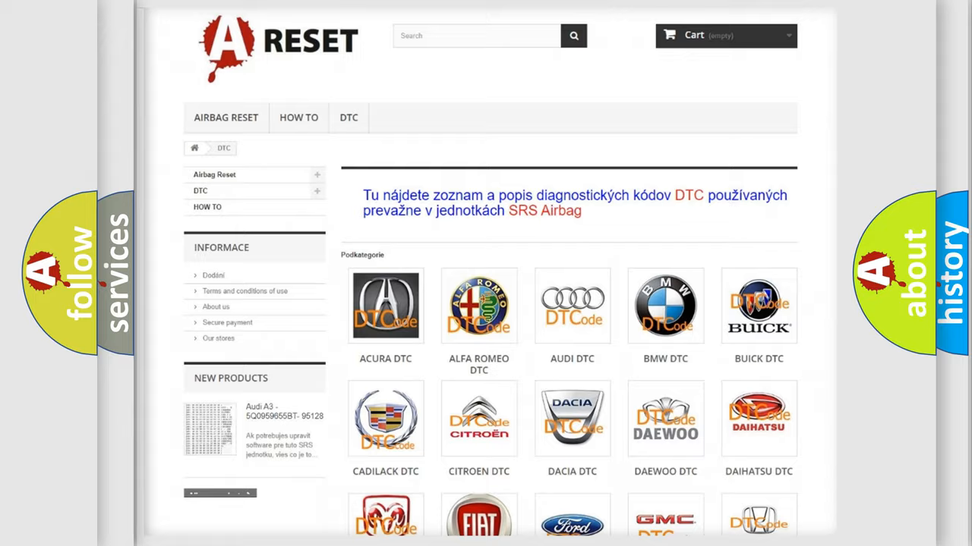
pyautogui.scroll(-3)
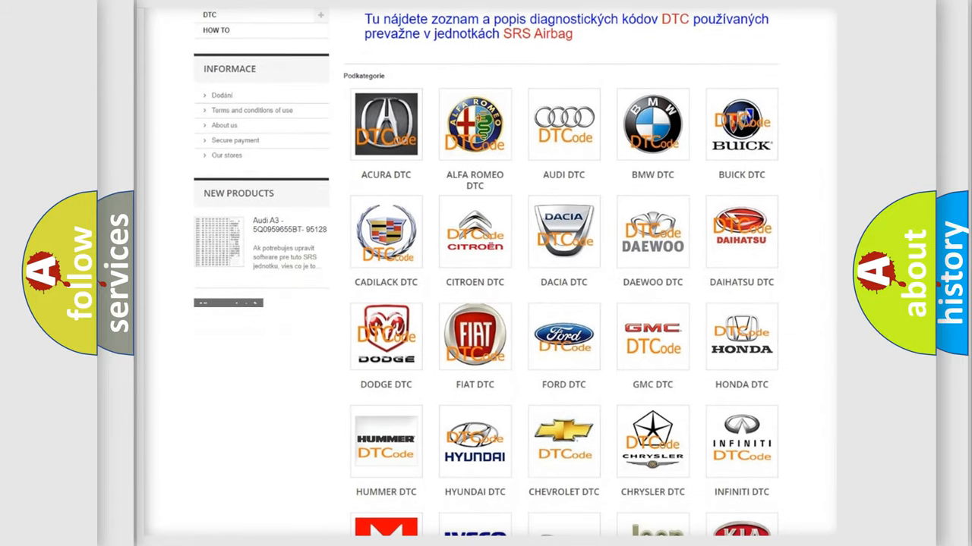
pyautogui.moveTo(474, 332)
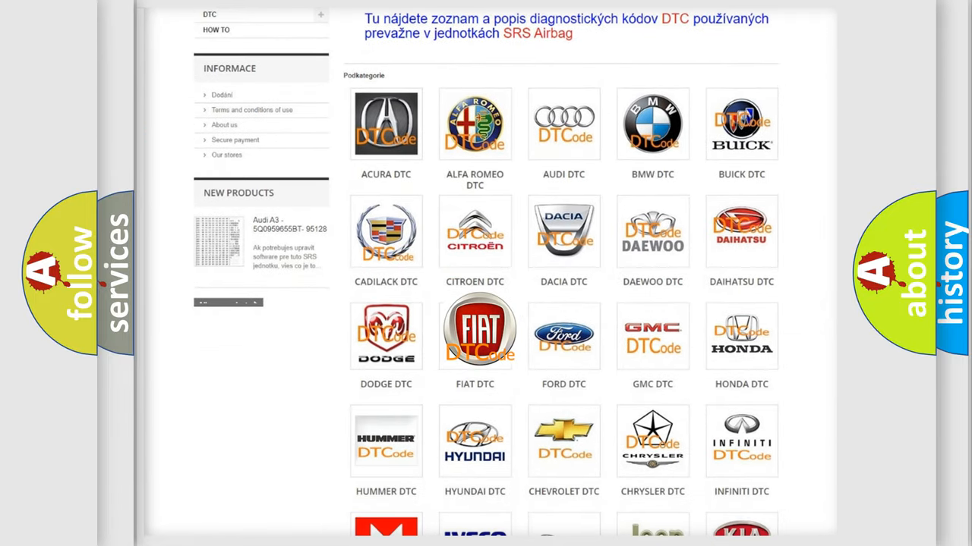
pyautogui.click(474, 333)
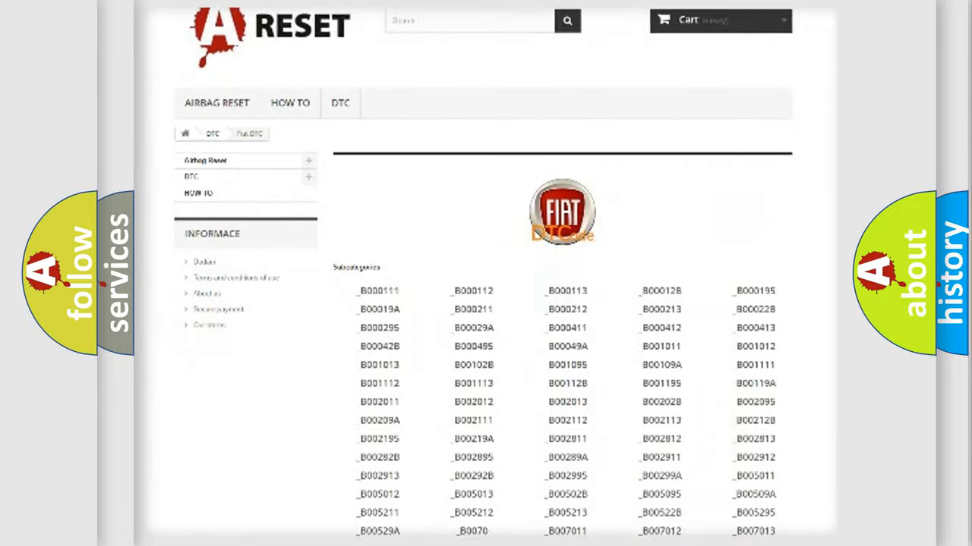
pyautogui.scroll(-3)
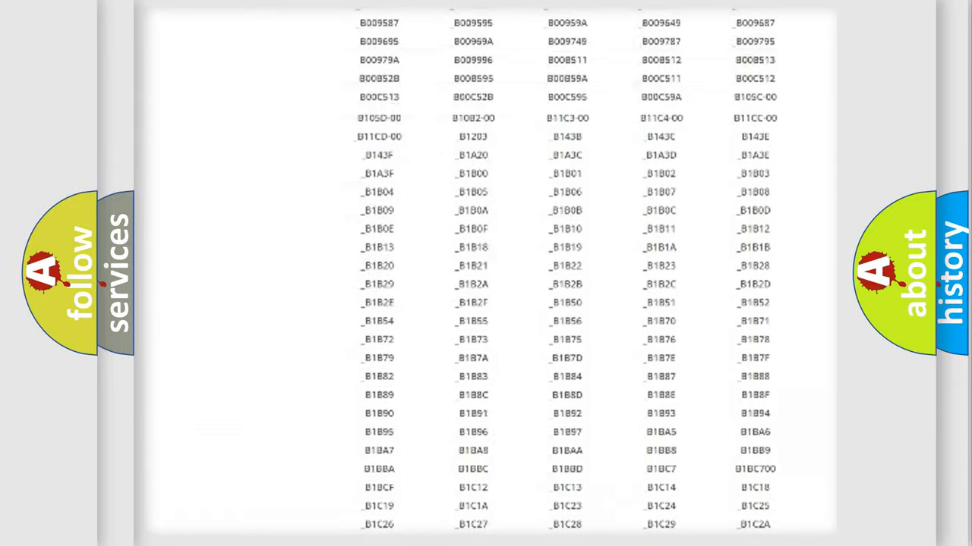
pyautogui.scroll(3)
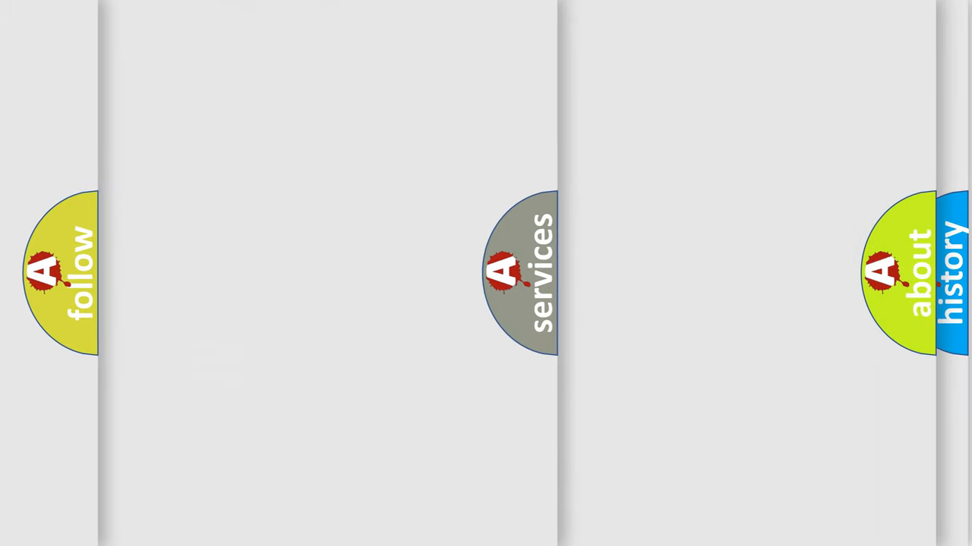
# Advance to the slide that builds the C100B letter tiles vertically
pyautogui.click(523, 273)
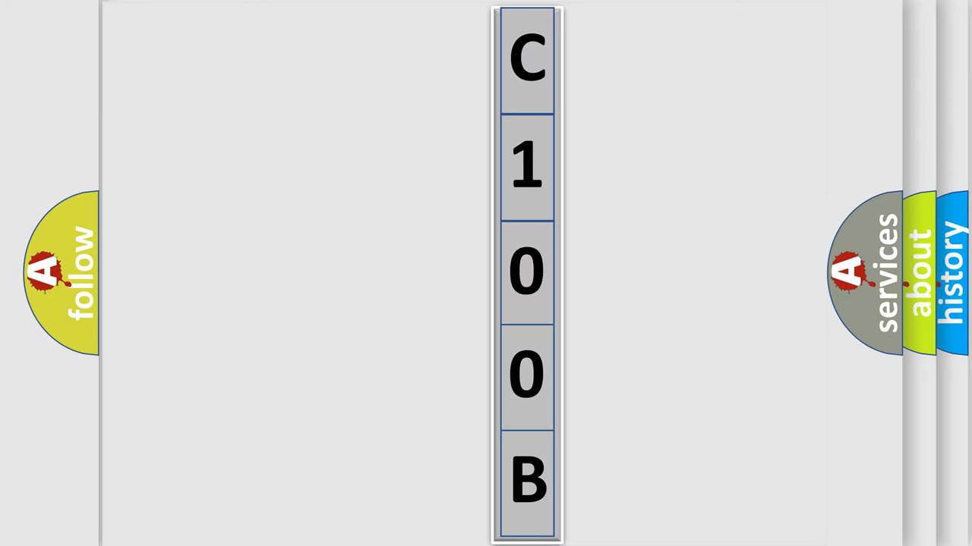